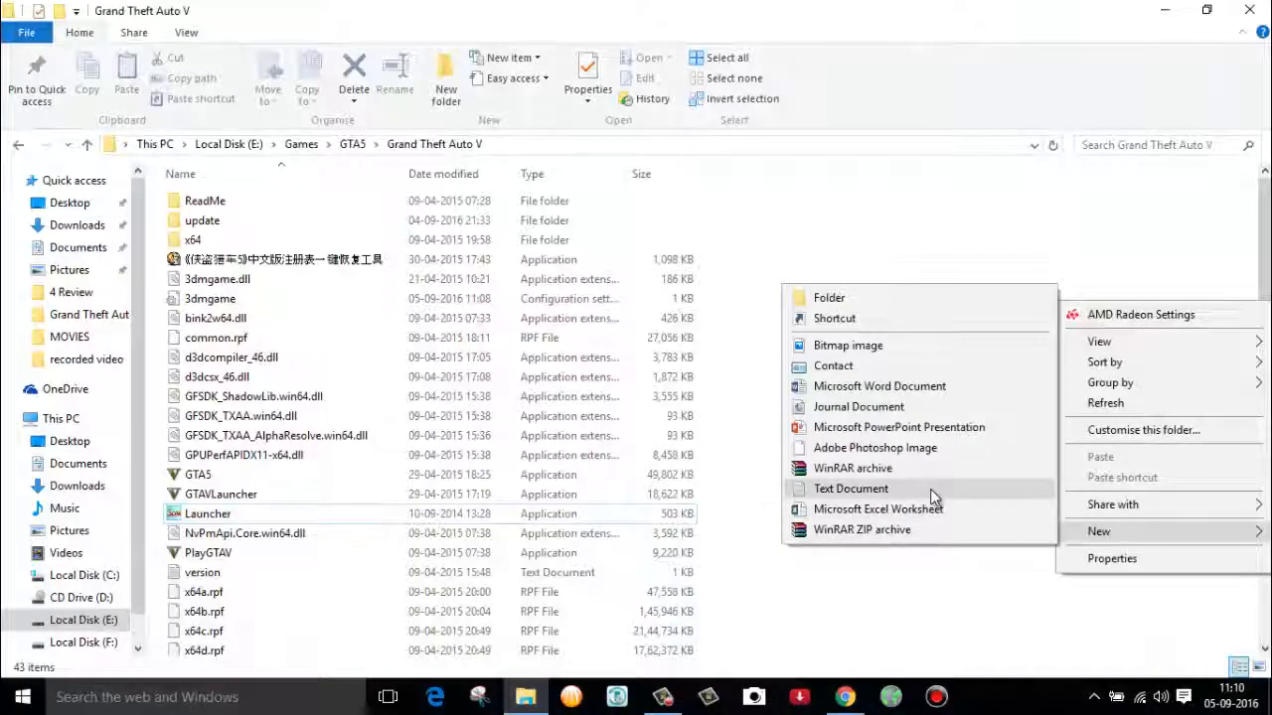
Create a new text document named commandline in the Grand Theft Auto V folder.
click(851, 489)
text(-ui)
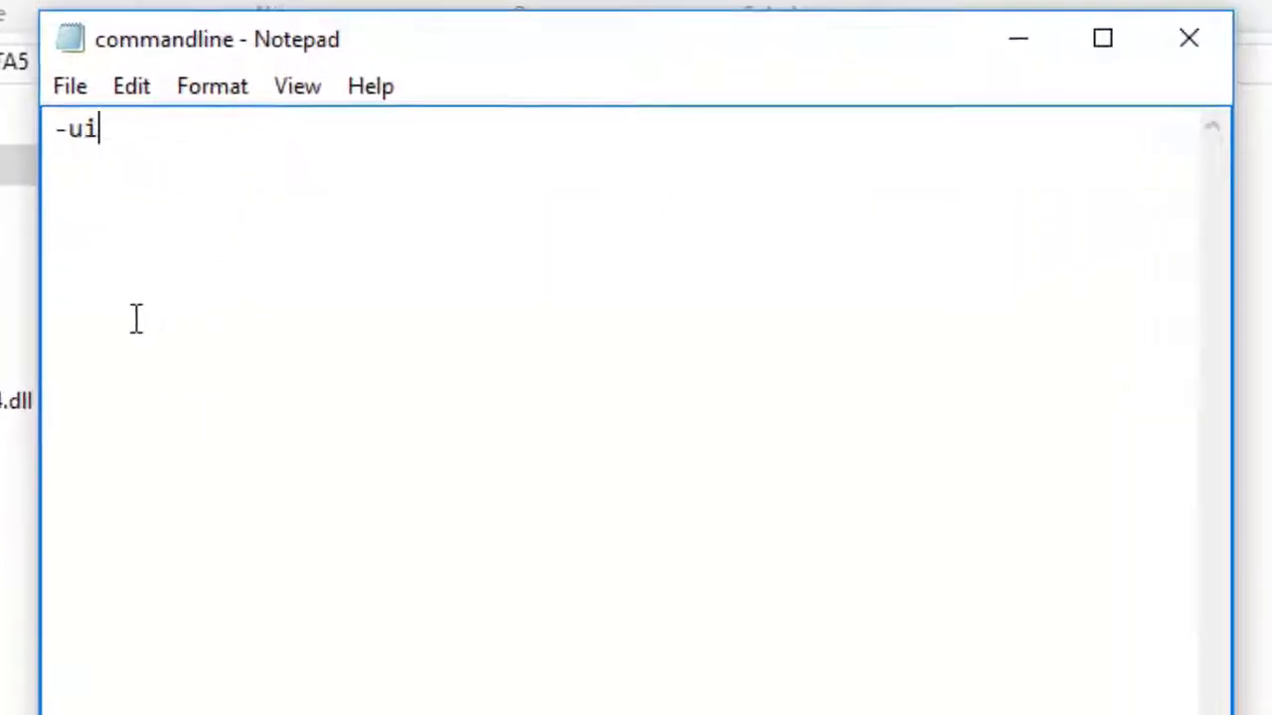
Write the line -uilanguage american in commandline.txt and save it.
text(language)
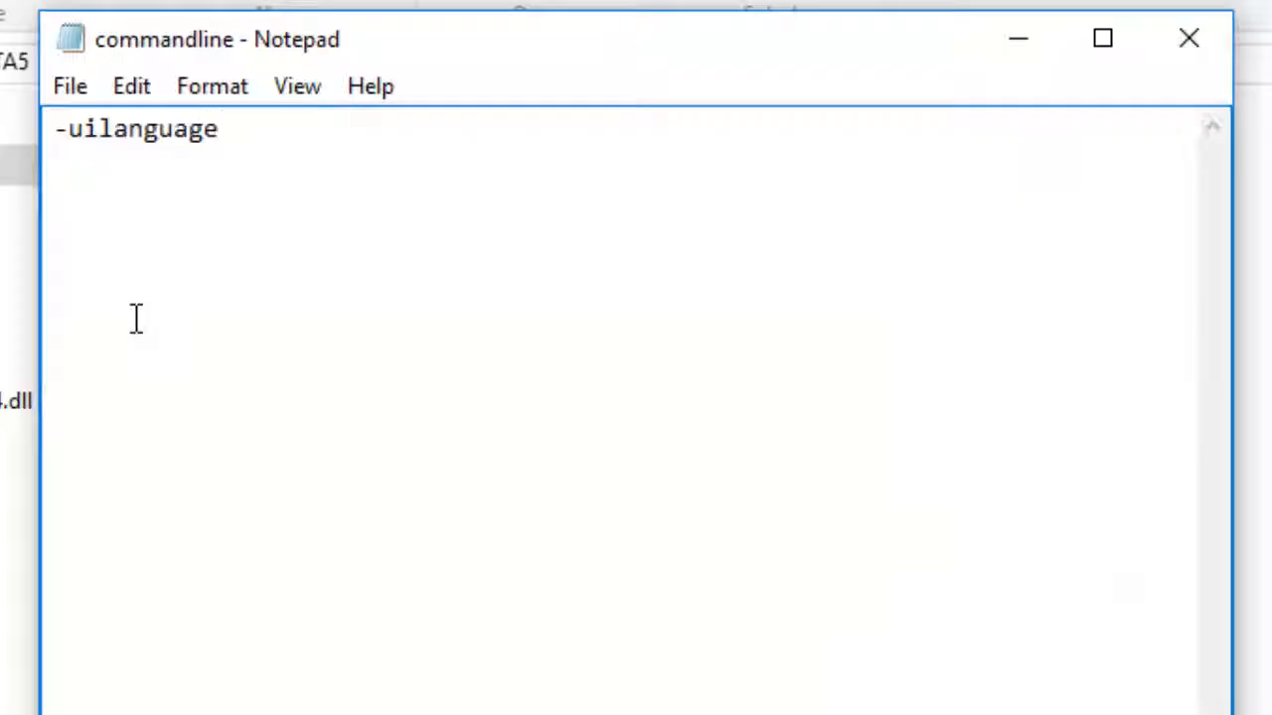
text(american)
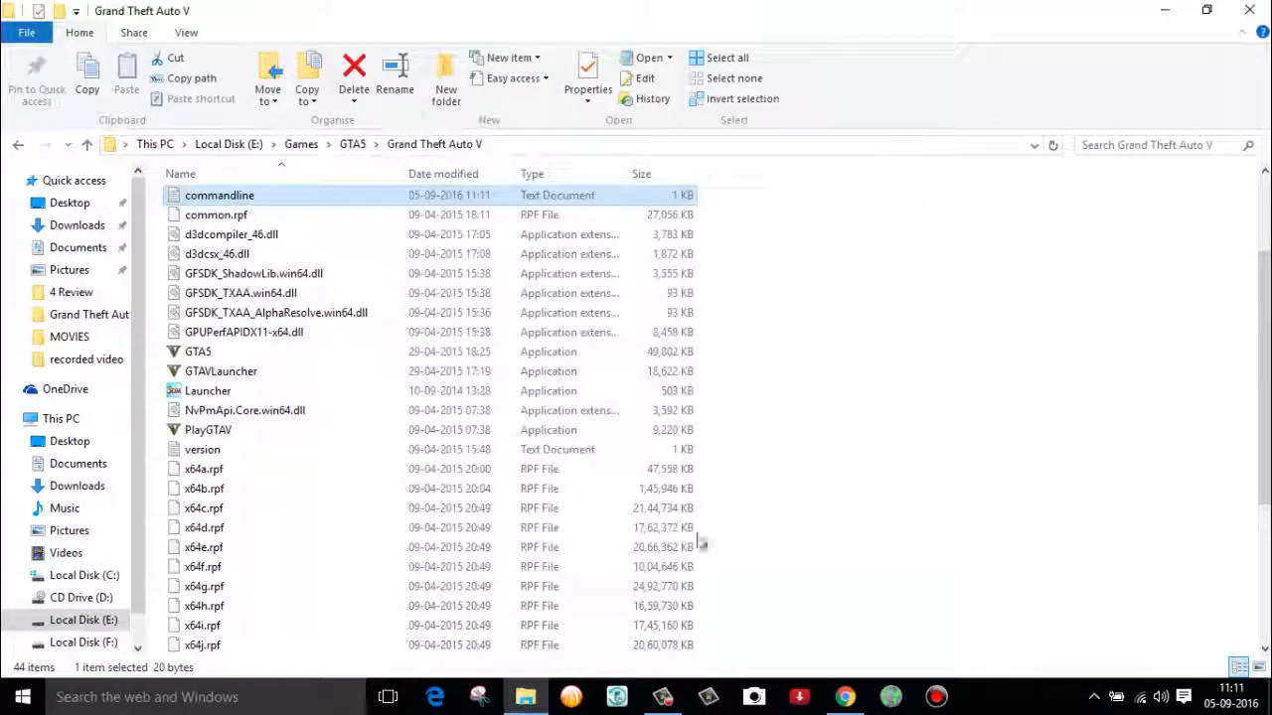
Run the Launcher application from the Grand Theft Auto V folder.
click(207, 390)
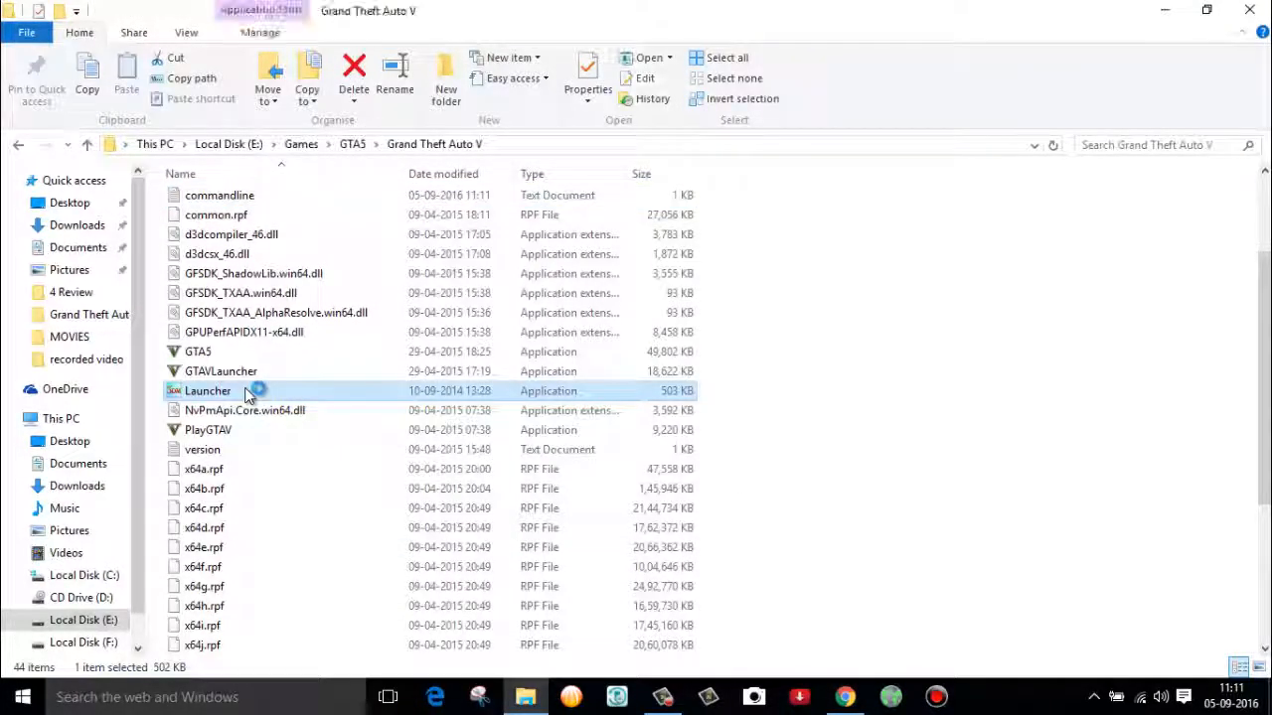
double_click(207, 389)
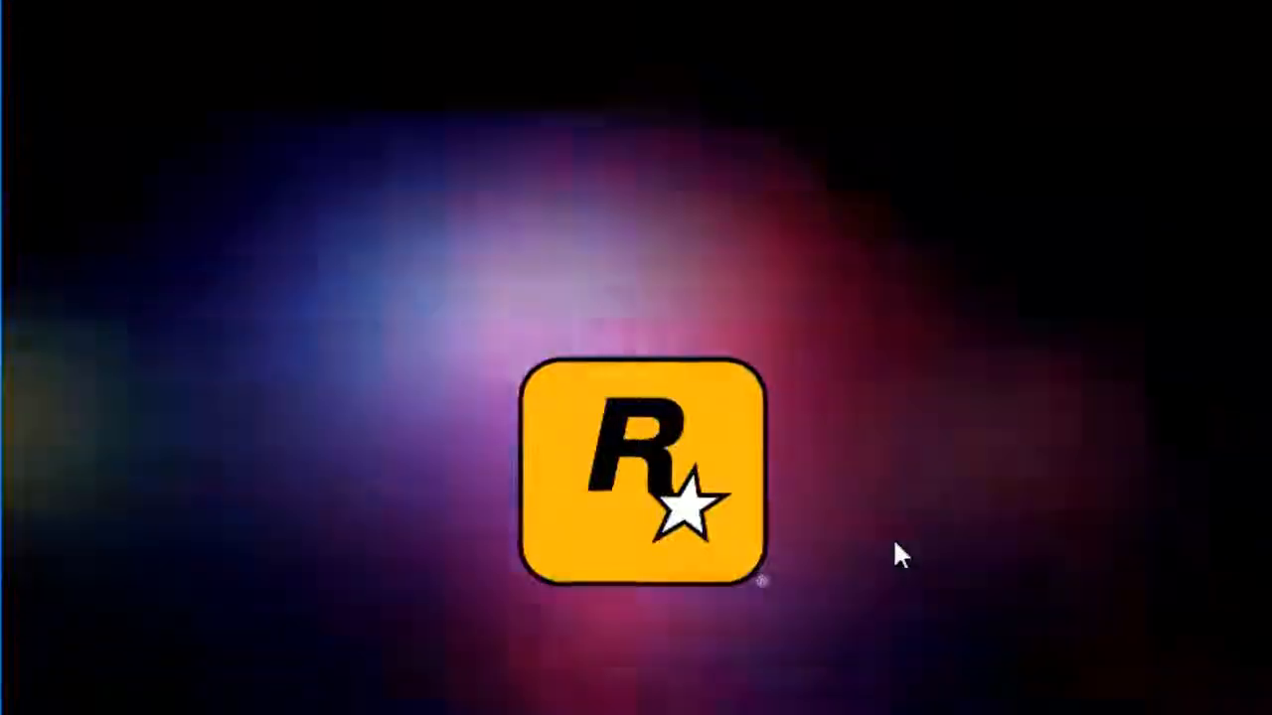